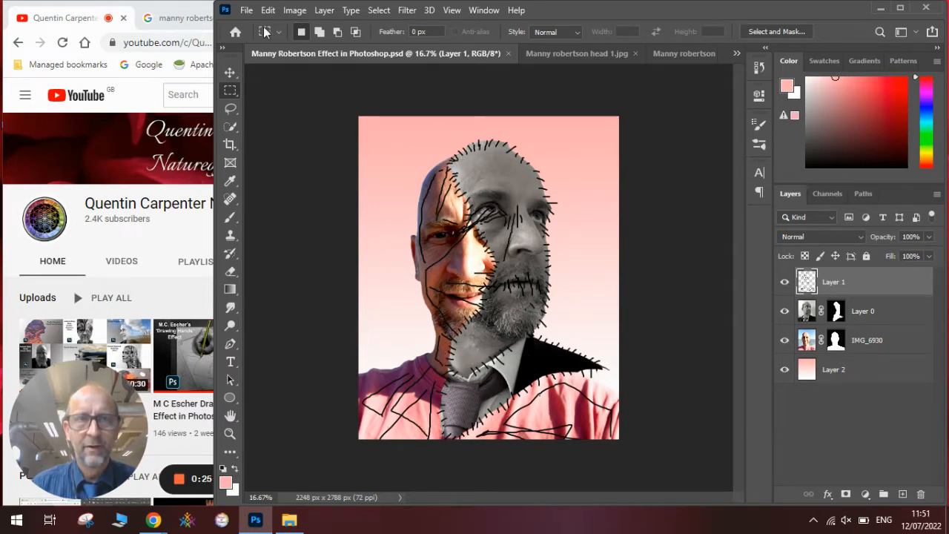
Bring the Chrome window with Google Images results for 'manny robertson' in front of Photoshop
{"action": "left_click", "coordinate": [197, 18]}
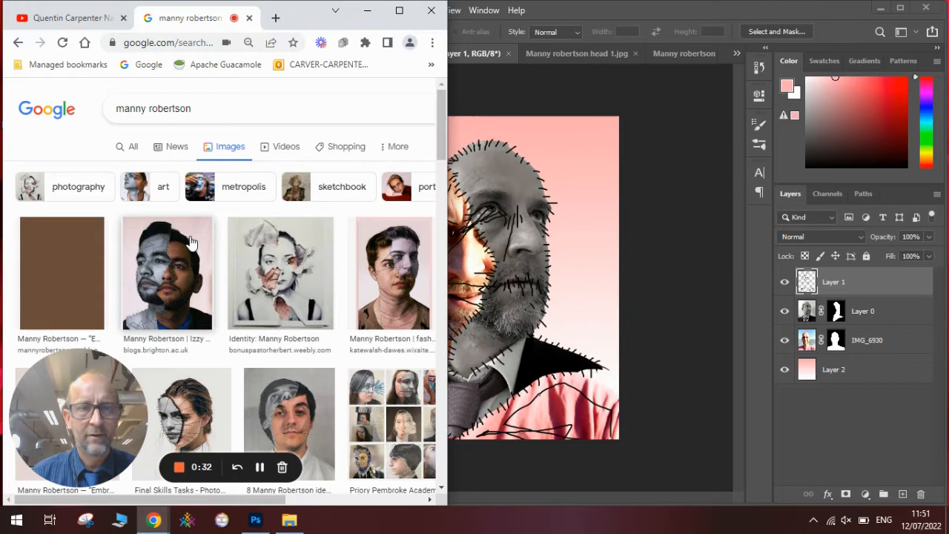
{"action": "mouse_move", "coordinate": [176, 298]}
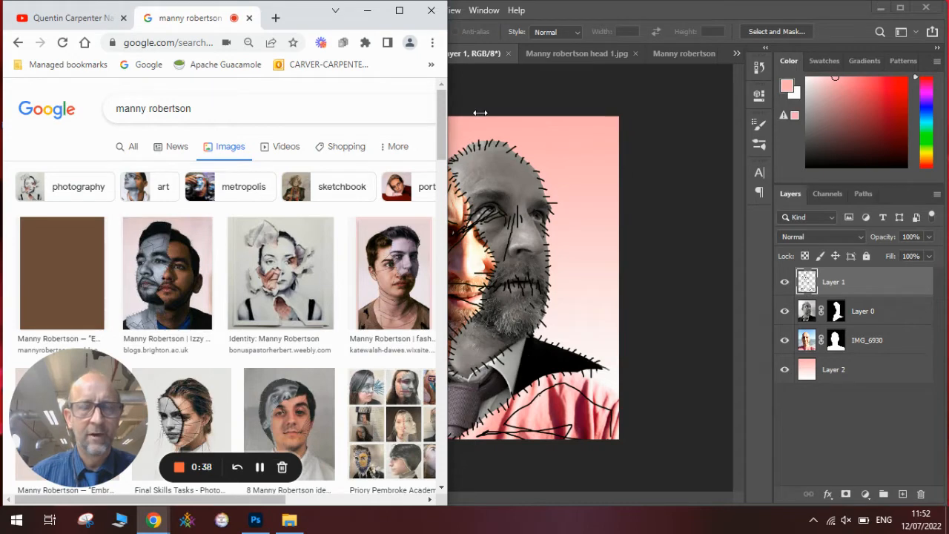
{"action": "mouse_move", "coordinate": [471, 150]}
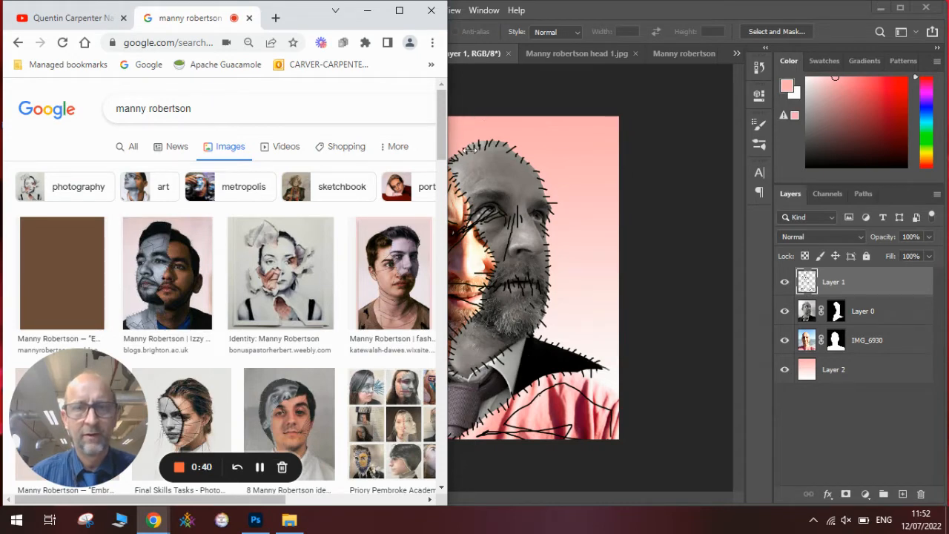
{"action": "mouse_move", "coordinate": [344, 267]}
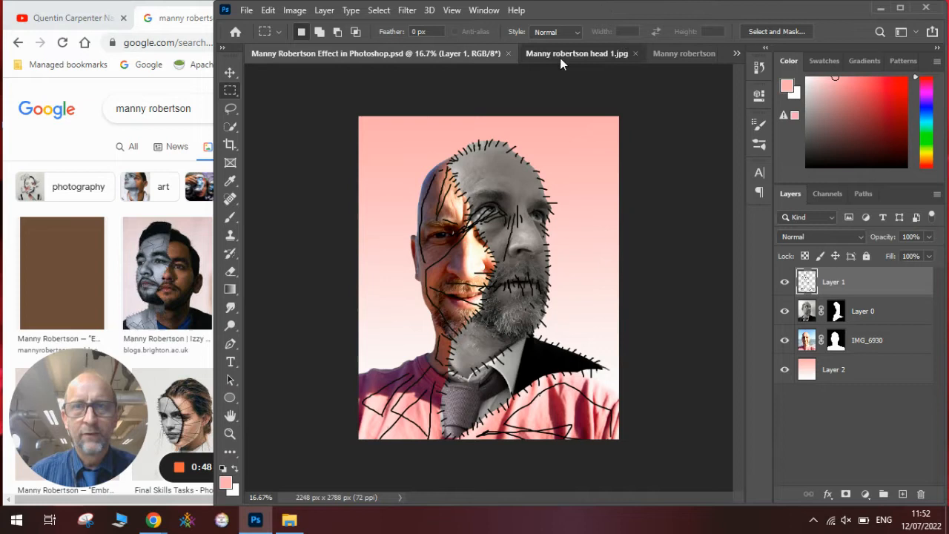
Switch to the head 1.jpg document and bring in the head 2 photo as a layer
{"action": "left_click", "coordinate": [577, 53]}
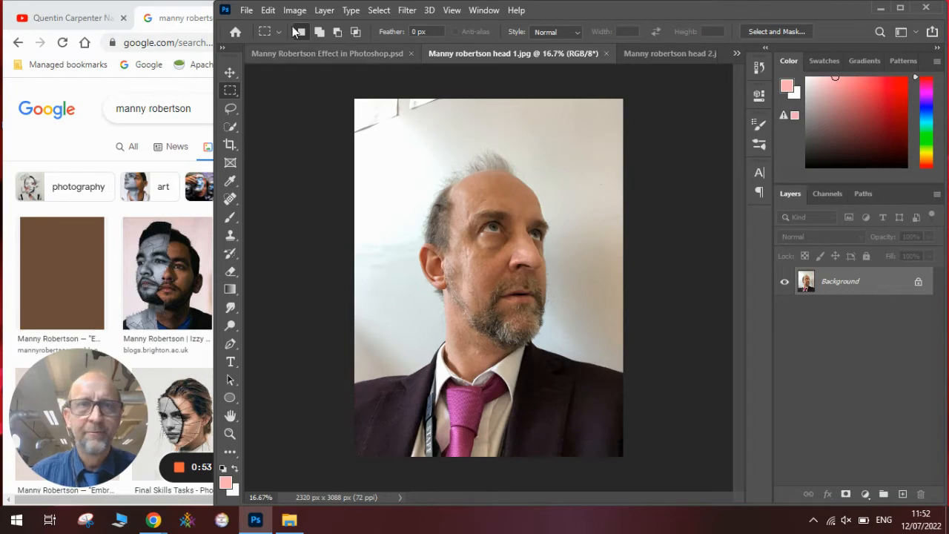
{"action": "left_click", "coordinate": [247, 9]}
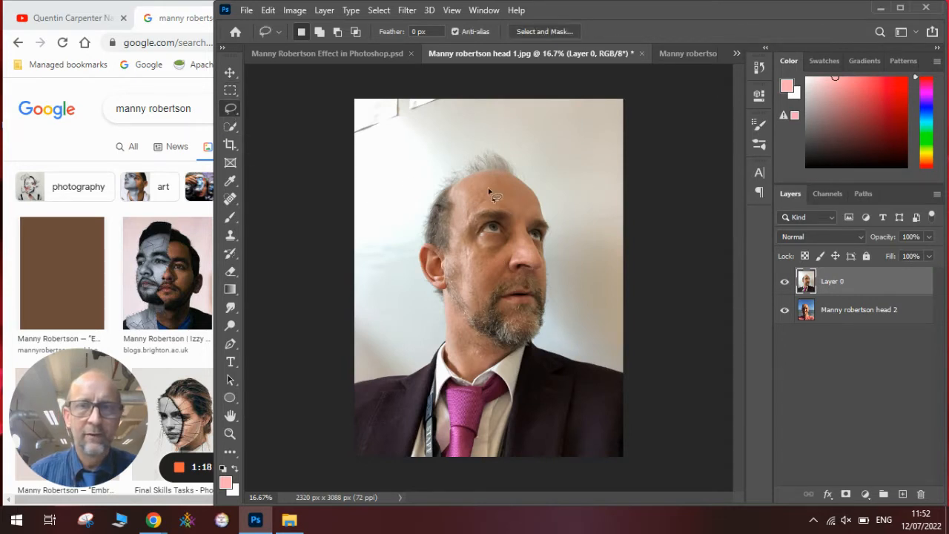
Trace a zig-zag Lasso selection from the forehead down past the chin
{"action": "left_click_drag", "start_coordinate": [489, 194], "coordinate": [453, 197]}
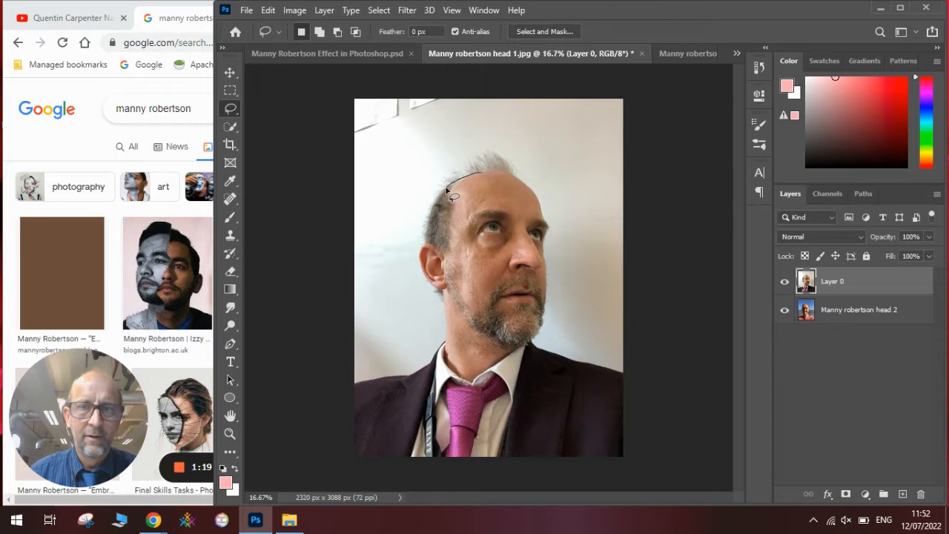
{"action": "left_click_drag", "start_coordinate": [456, 185], "coordinate": [475, 245]}
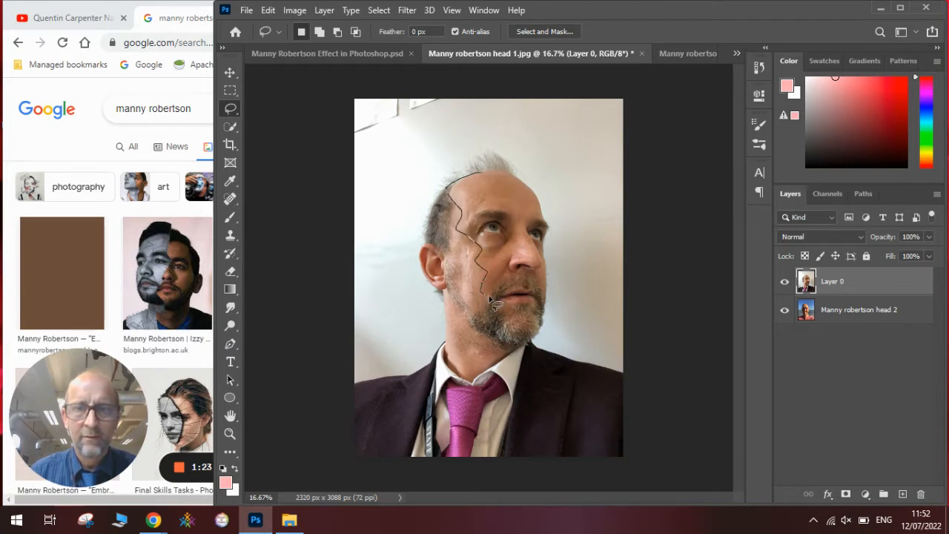
{"action": "left_click_drag", "start_coordinate": [490, 304], "coordinate": [463, 382]}
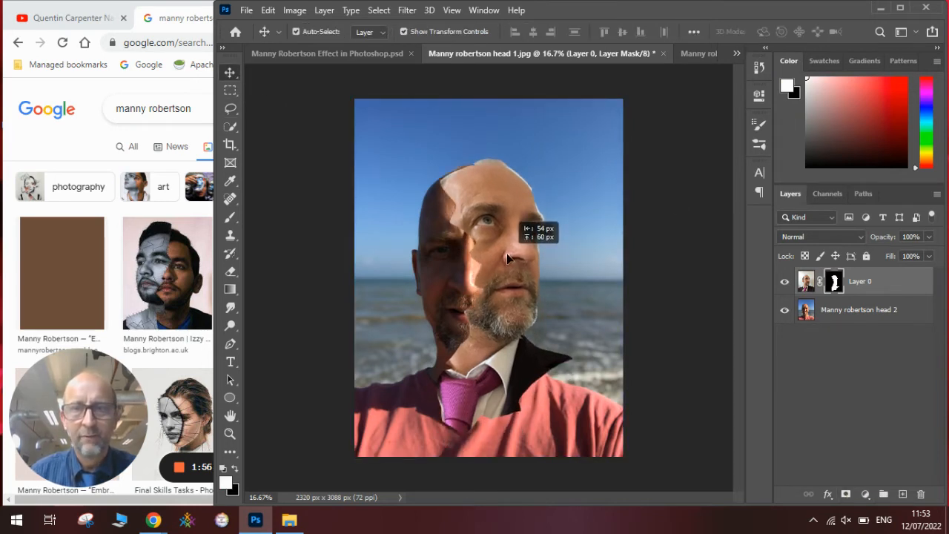
Move the masked half face so it lines up with the portrait beneath
{"action": "left_click_drag", "start_coordinate": [508, 260], "coordinate": [520, 268]}
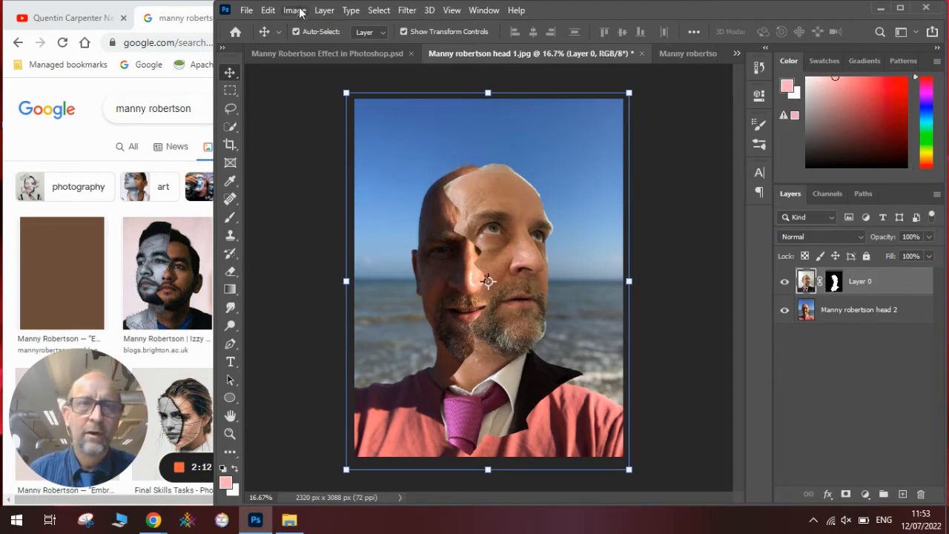
Apply Hue/Saturation to the half face with Saturation -81 and Lightness +2
{"action": "left_click", "coordinate": [295, 10]}
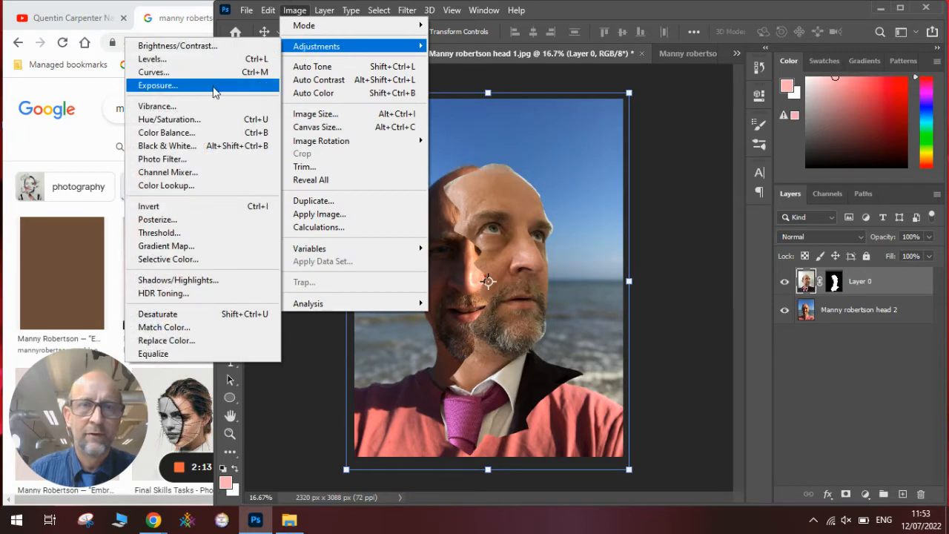
{"action": "left_click", "coordinate": [169, 119]}
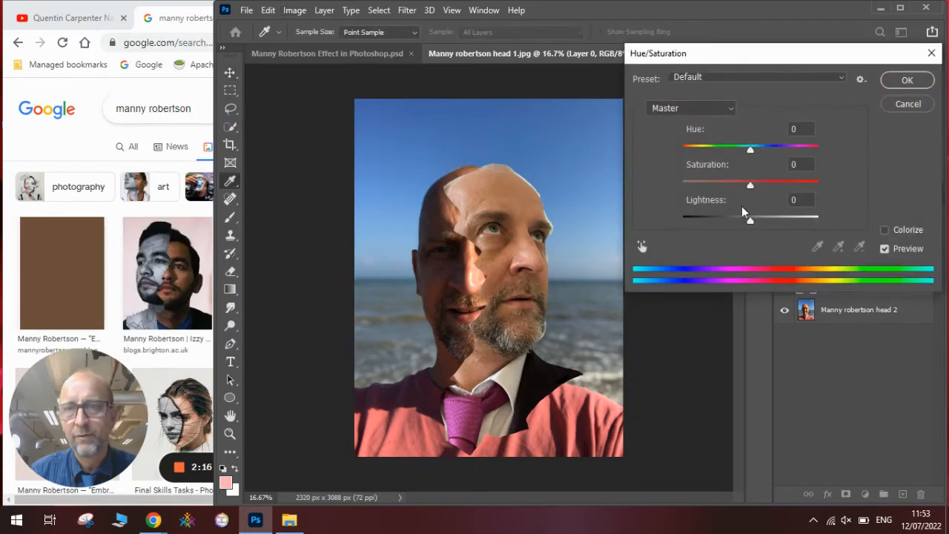
{"action": "left_click_drag", "start_coordinate": [749, 186], "coordinate": [718, 185]}
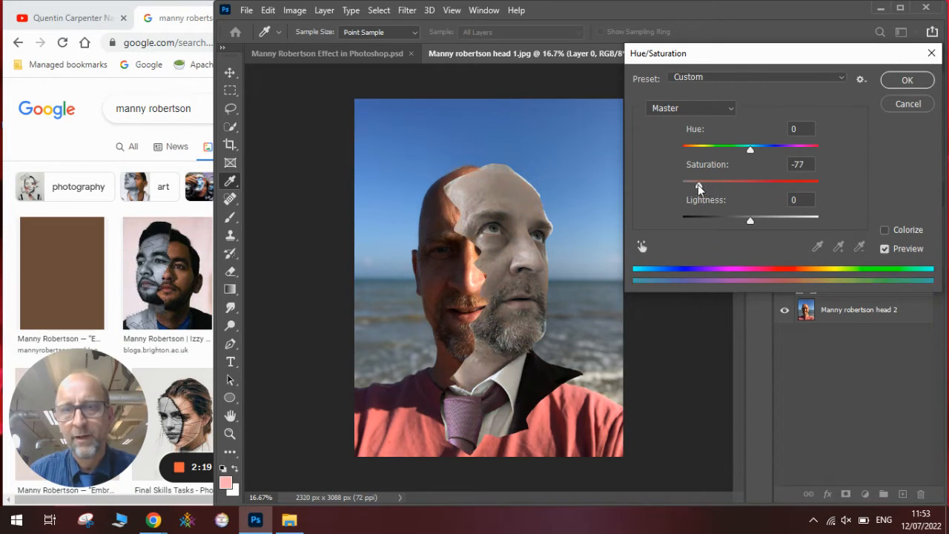
{"action": "left_click_drag", "start_coordinate": [698, 183], "coordinate": [695, 183]}
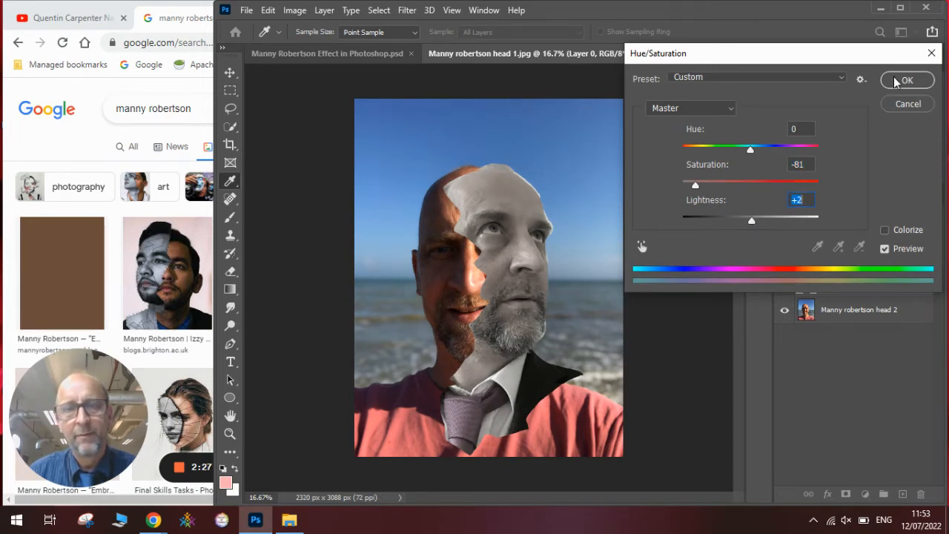
{"action": "left_click", "coordinate": [907, 80]}
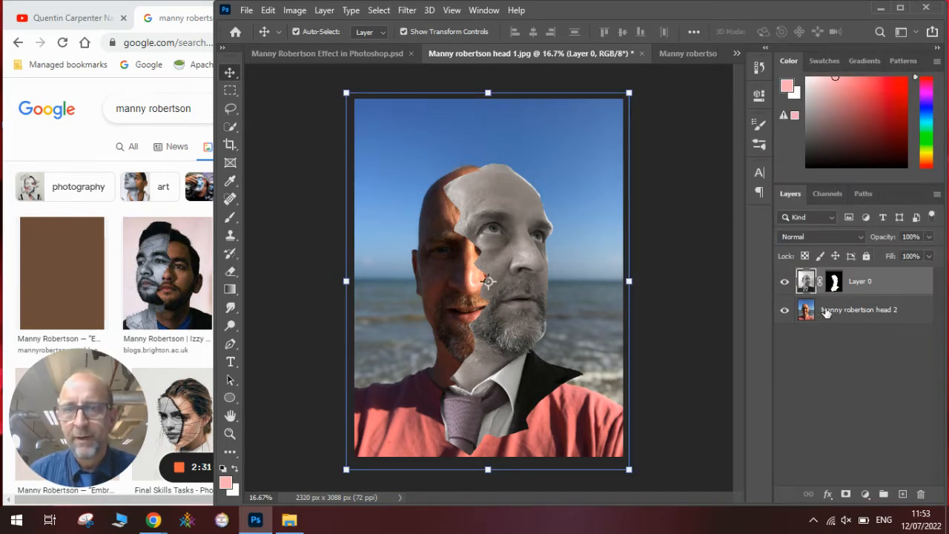
Select the beach portrait layer and use Select Subject to select the person
{"action": "left_click", "coordinate": [859, 309]}
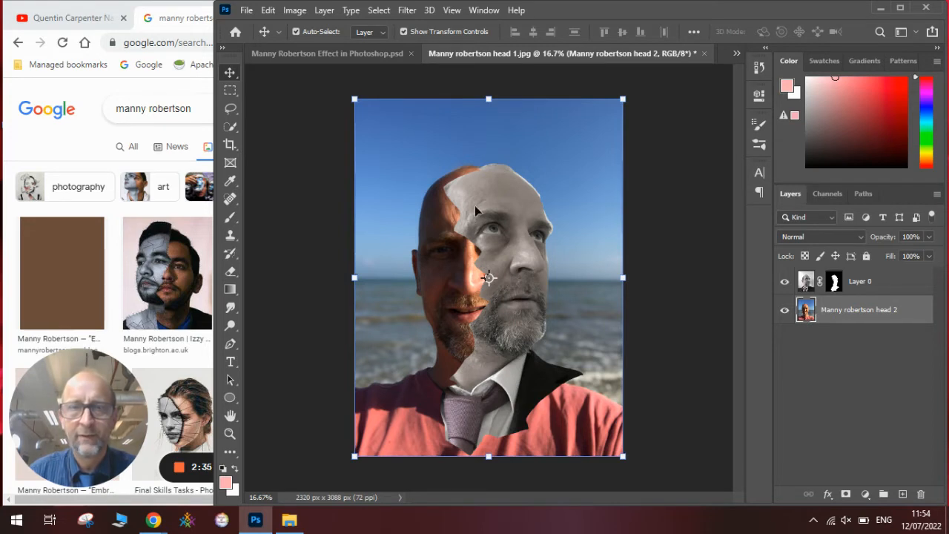
{"action": "mouse_move", "coordinate": [617, 410]}
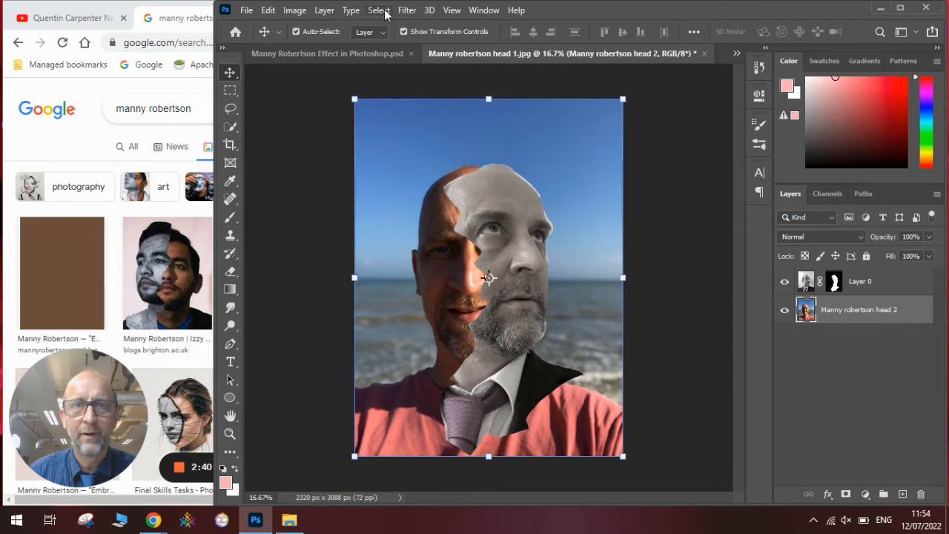
{"action": "left_click", "coordinate": [379, 10]}
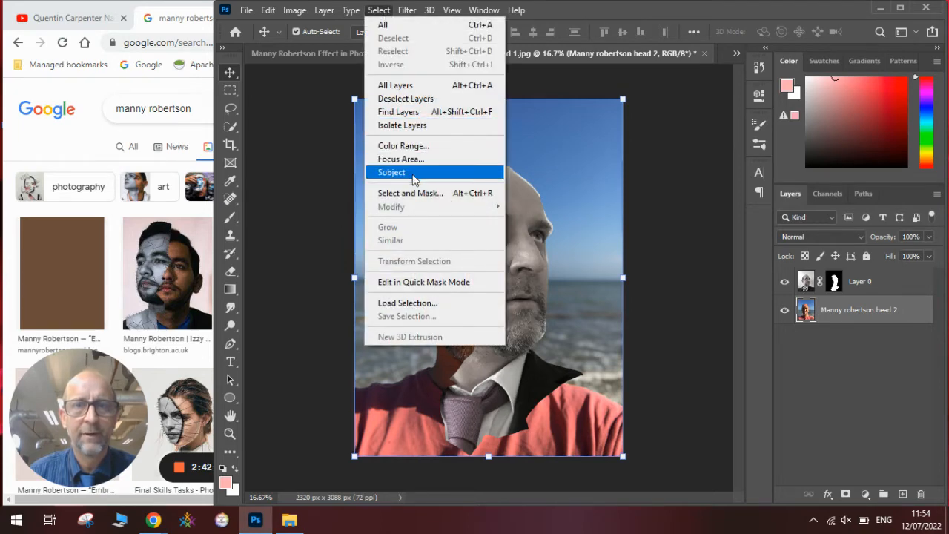
{"action": "left_click", "coordinate": [392, 172]}
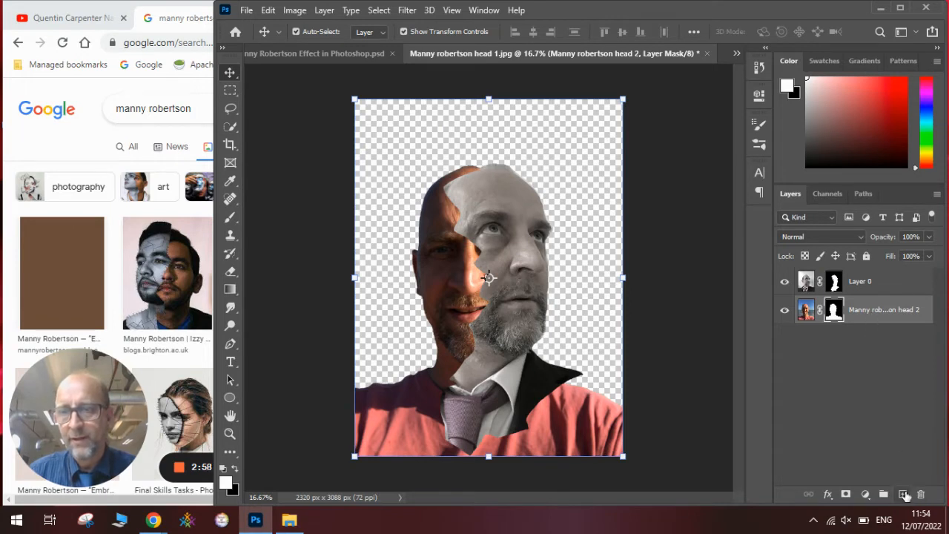
Add a new layer beneath both portraits and set the foreground colour to light pink
{"action": "left_click", "coordinate": [903, 494]}
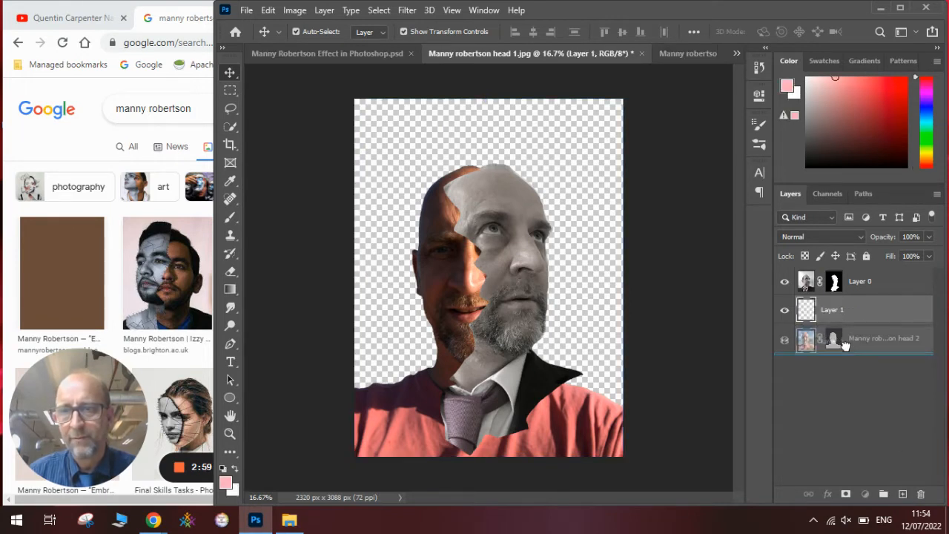
{"action": "left_click", "coordinate": [230, 289]}
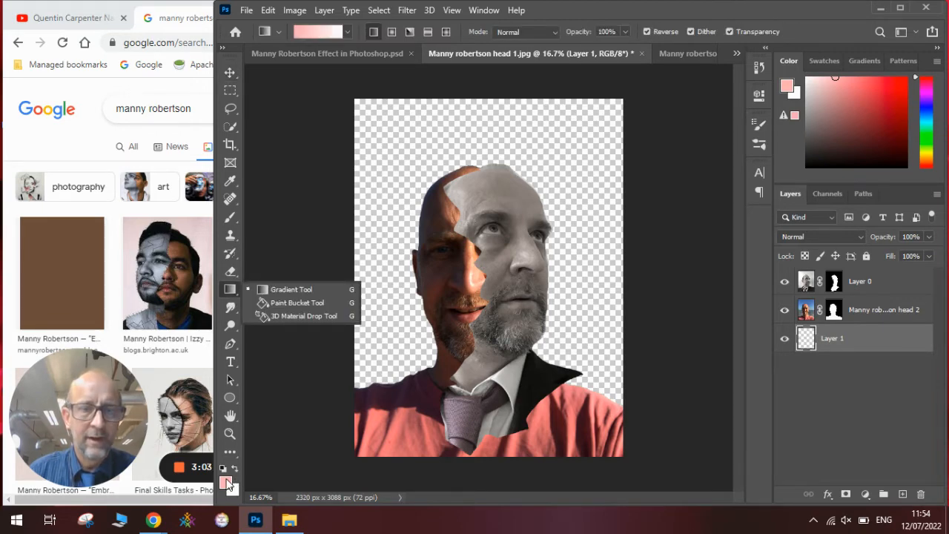
{"action": "left_click", "coordinate": [787, 84]}
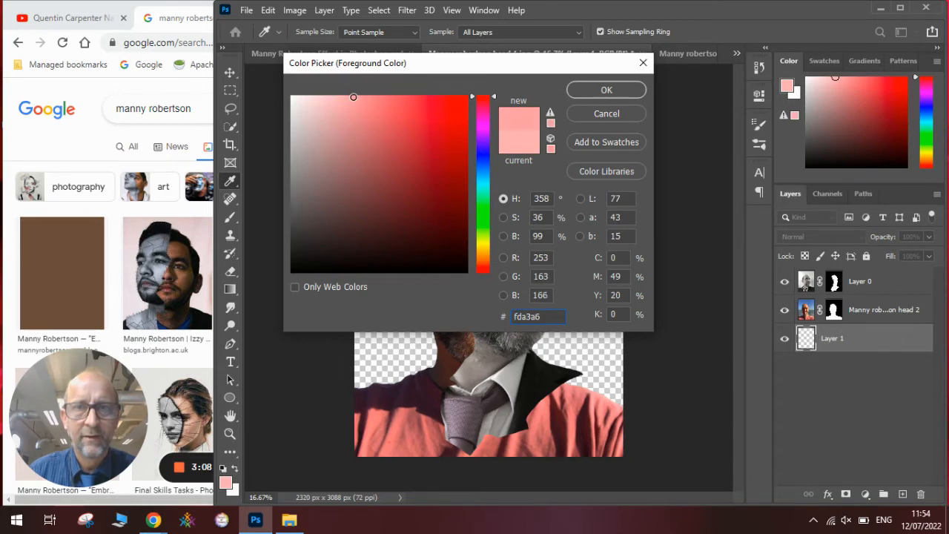
{"action": "left_click", "coordinate": [606, 89]}
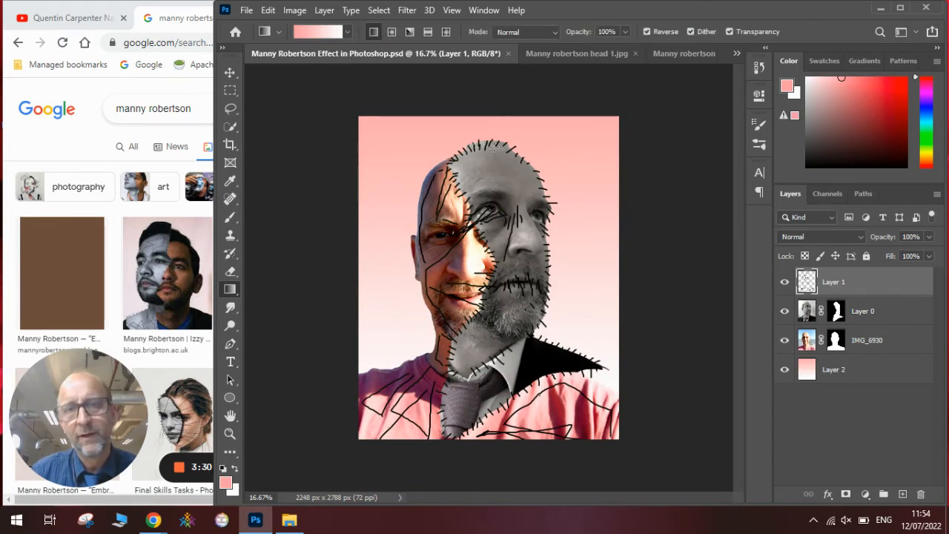
{"action": "mouse_move", "coordinate": [542, 328]}
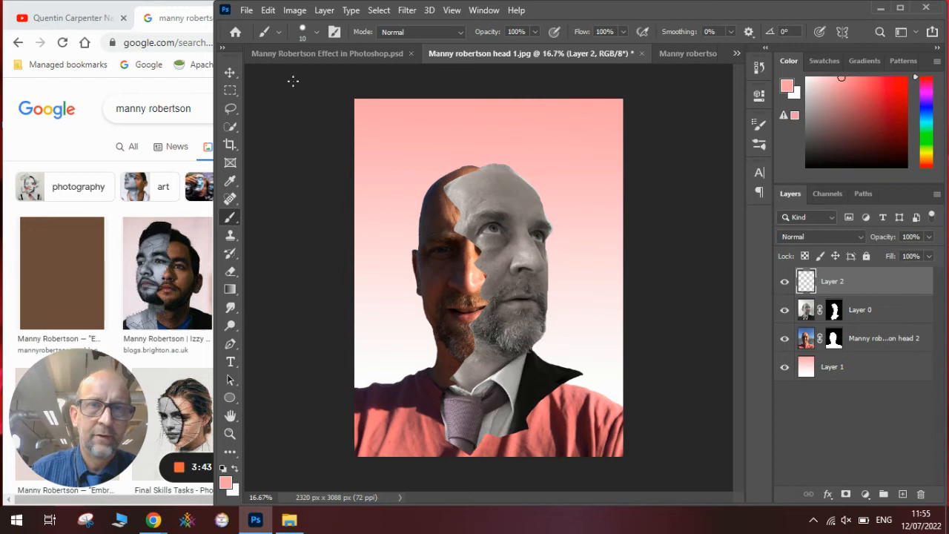
Set a 10 px Hard Round brush and reset colours to paint in black
{"action": "left_click", "coordinate": [278, 31]}
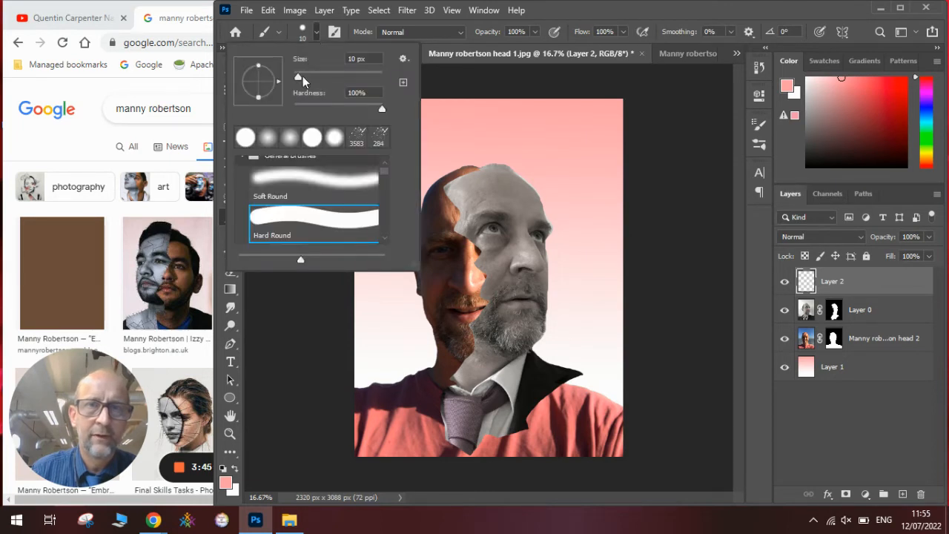
{"action": "mouse_move", "coordinate": [300, 79]}
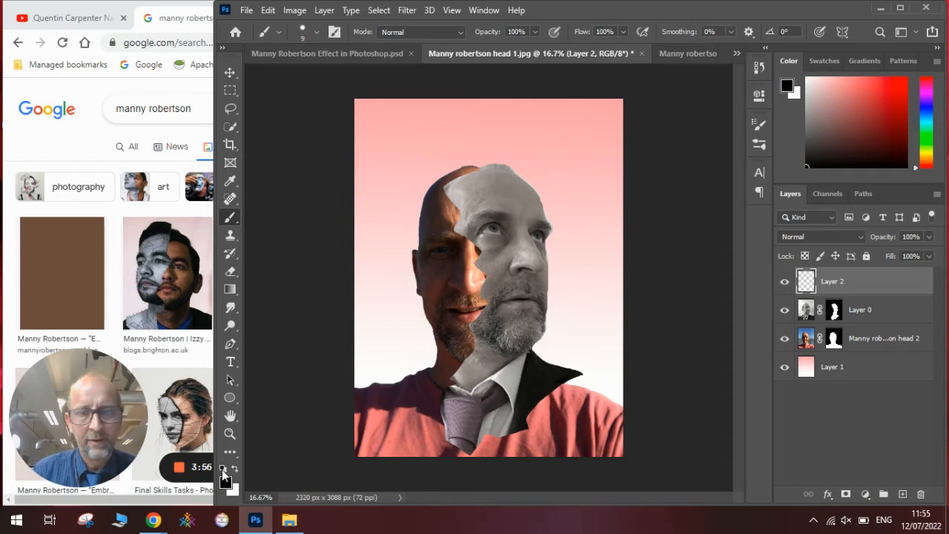
{"action": "left_click", "coordinate": [787, 86]}
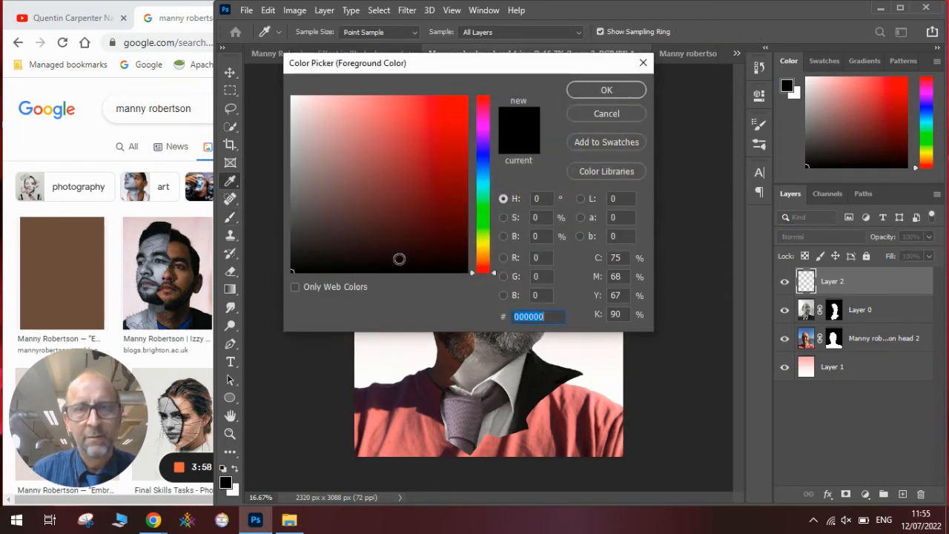
{"action": "left_click", "coordinate": [606, 89]}
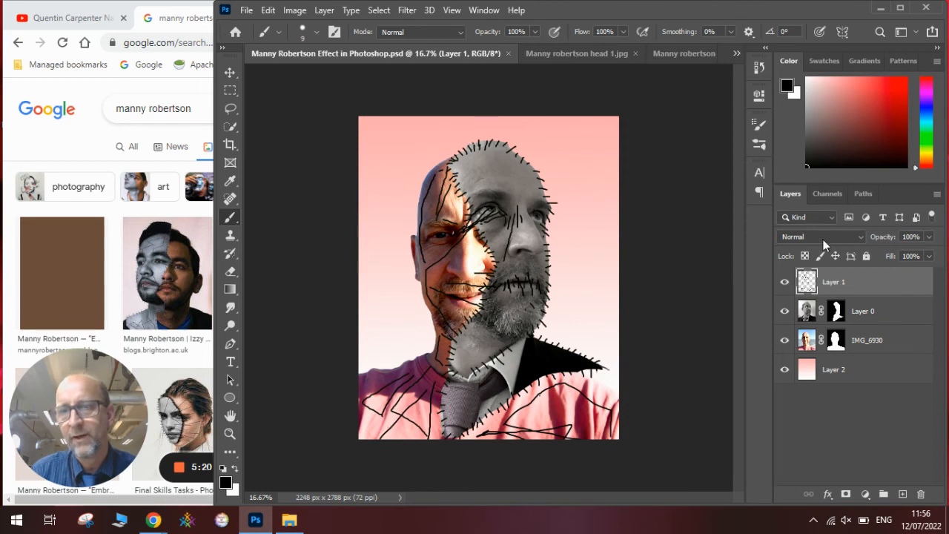
{"action": "left_click", "coordinate": [819, 236]}
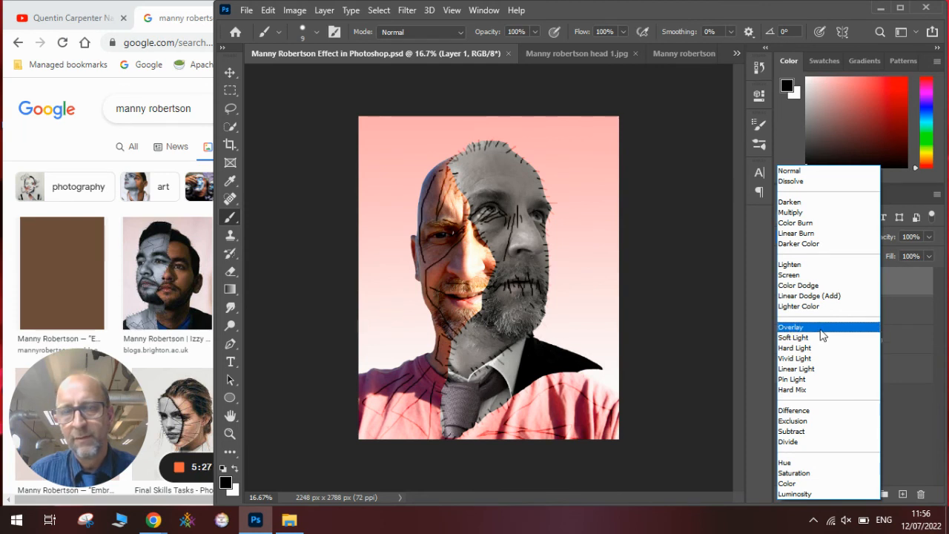
{"action": "left_click", "coordinate": [789, 171]}
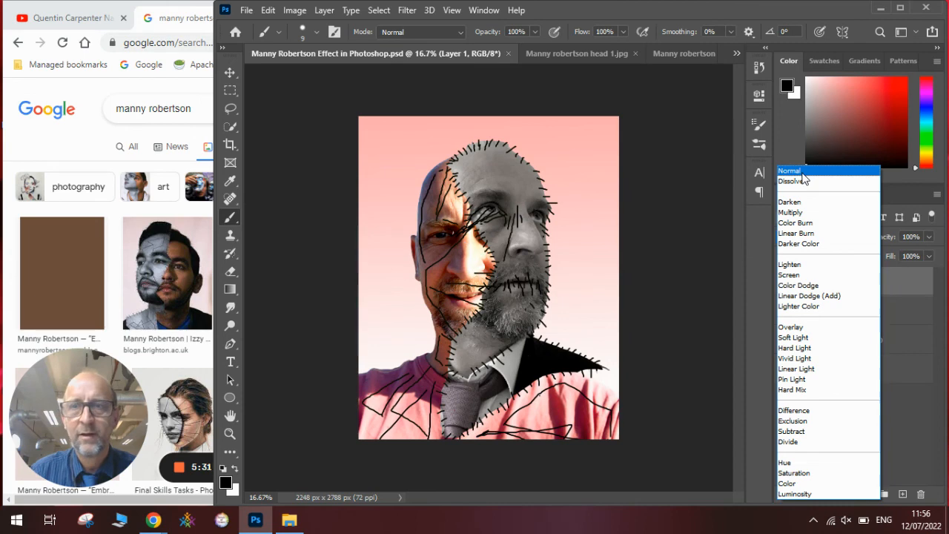
{"action": "left_click", "coordinate": [789, 171]}
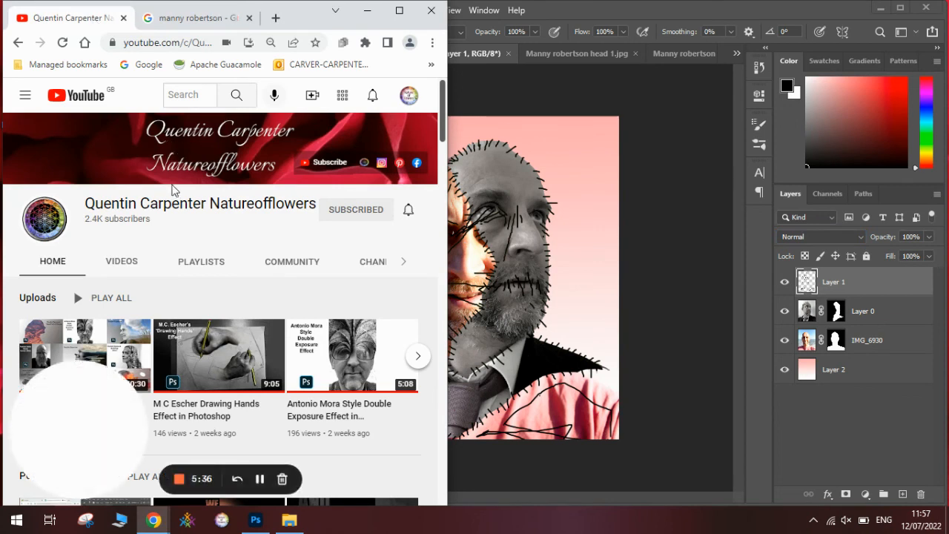
{"action": "mouse_move", "coordinate": [281, 148]}
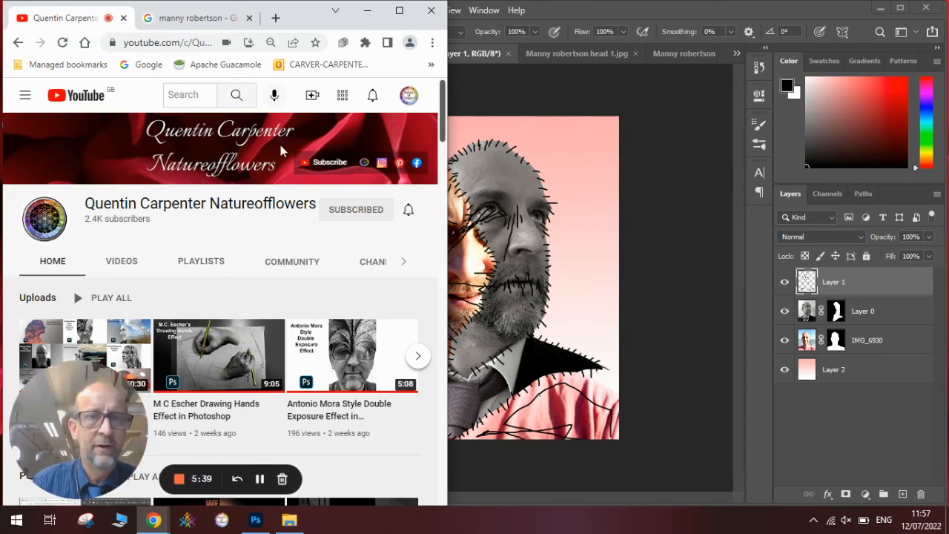
{"action": "mouse_move", "coordinate": [345, 227]}
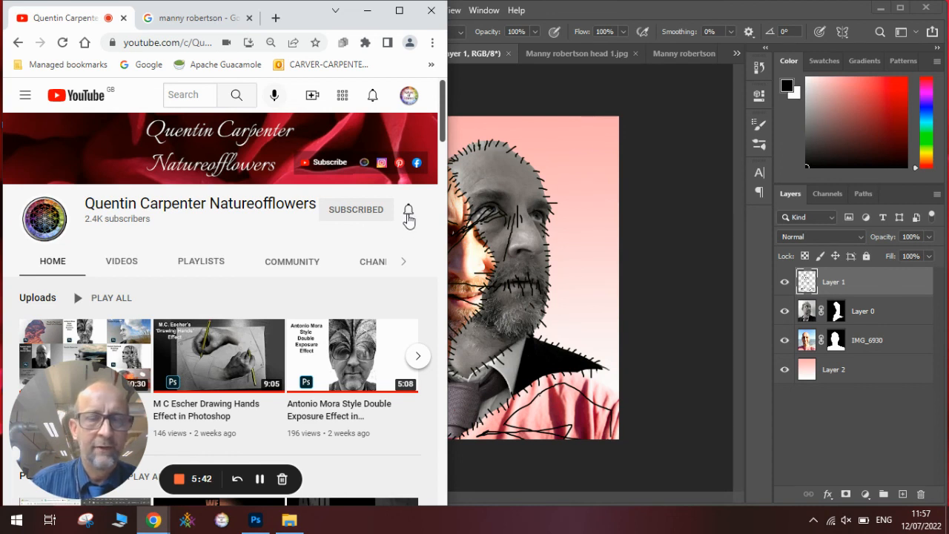
{"action": "mouse_move", "coordinate": [354, 233]}
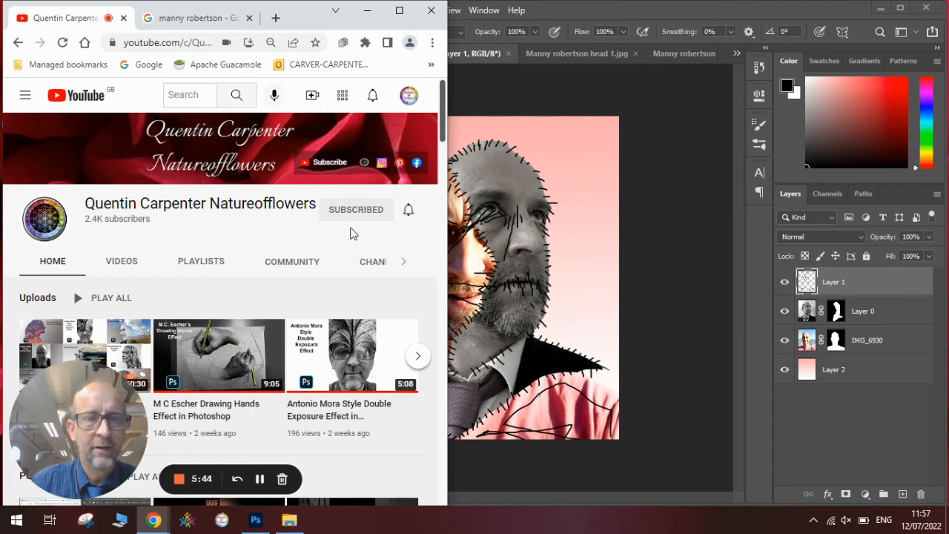
{"action": "mouse_move", "coordinate": [270, 238]}
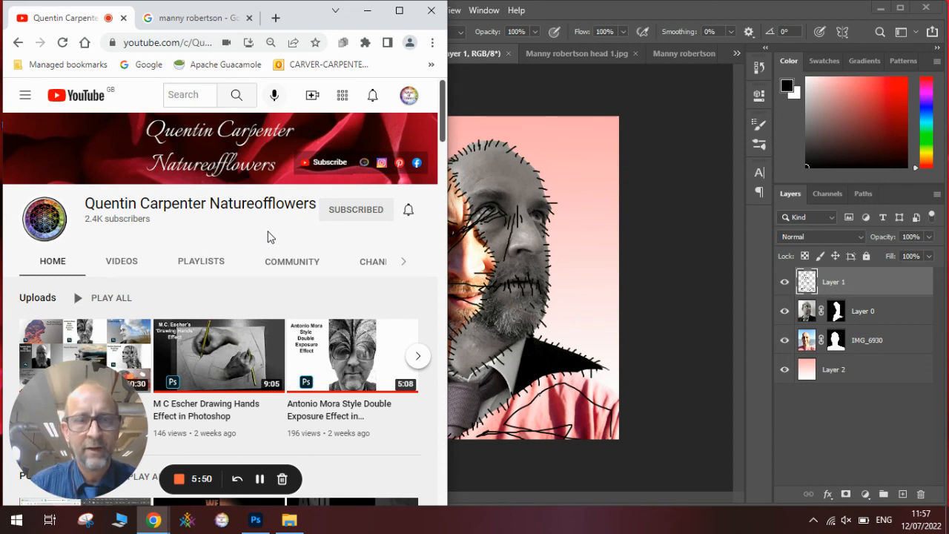
{"action": "mouse_move", "coordinate": [179, 478]}
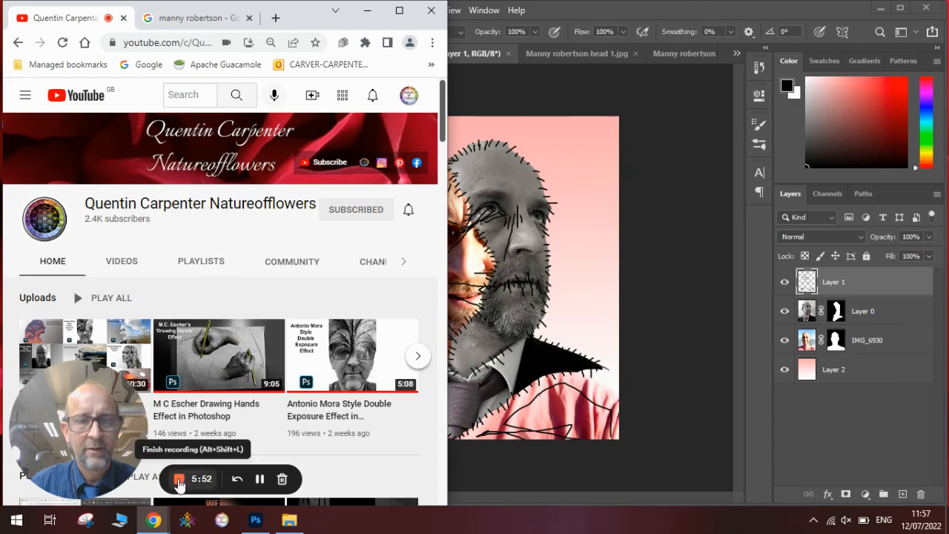